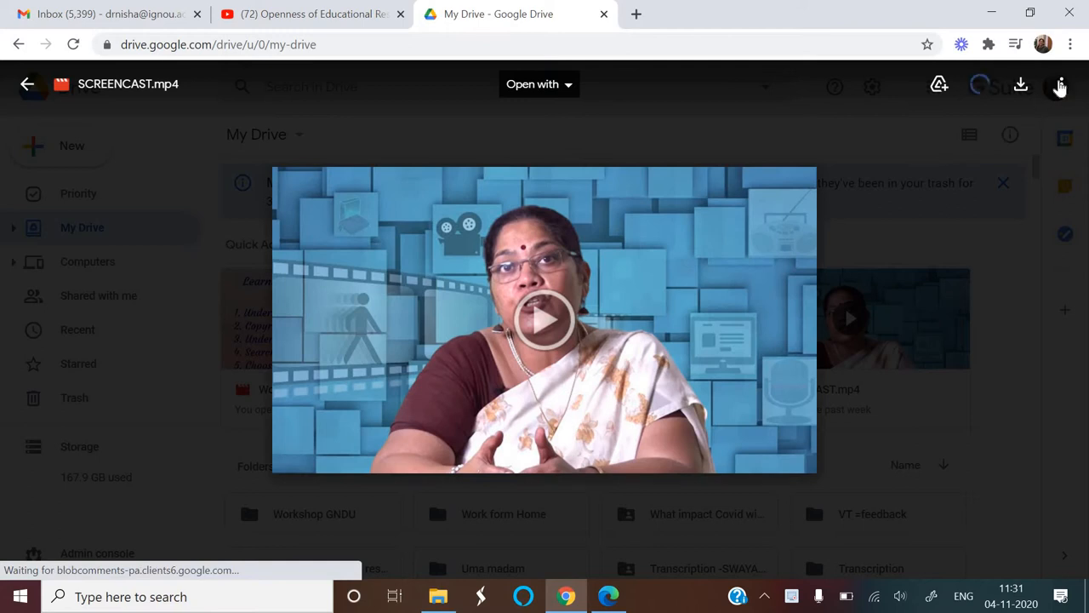
Open the Share settings for SCREENCAST.mp4 from the video preview's More actions menu.
click(1062, 84)
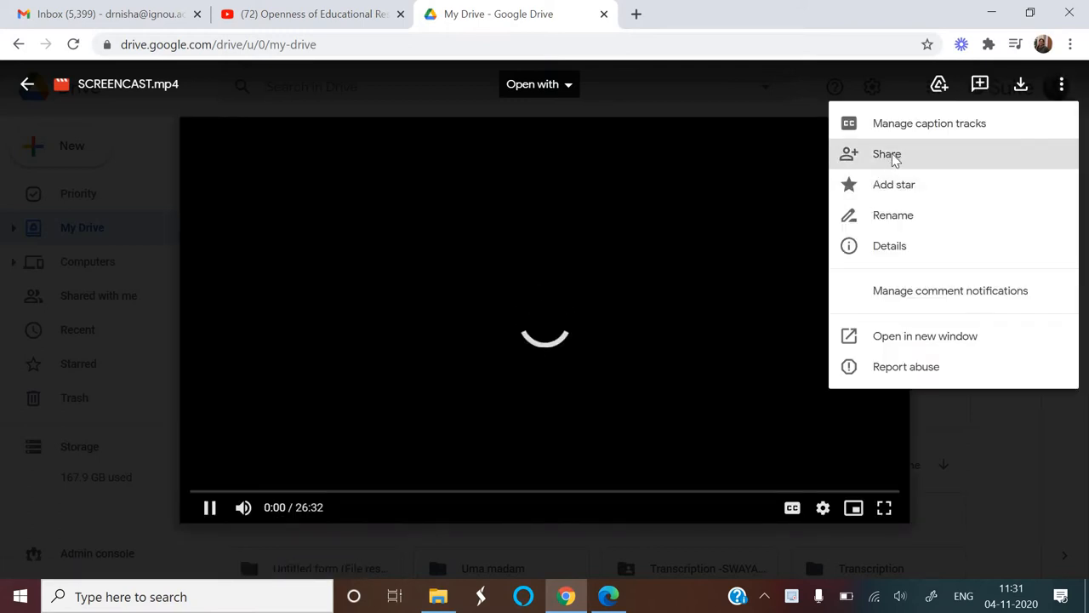
click(886, 154)
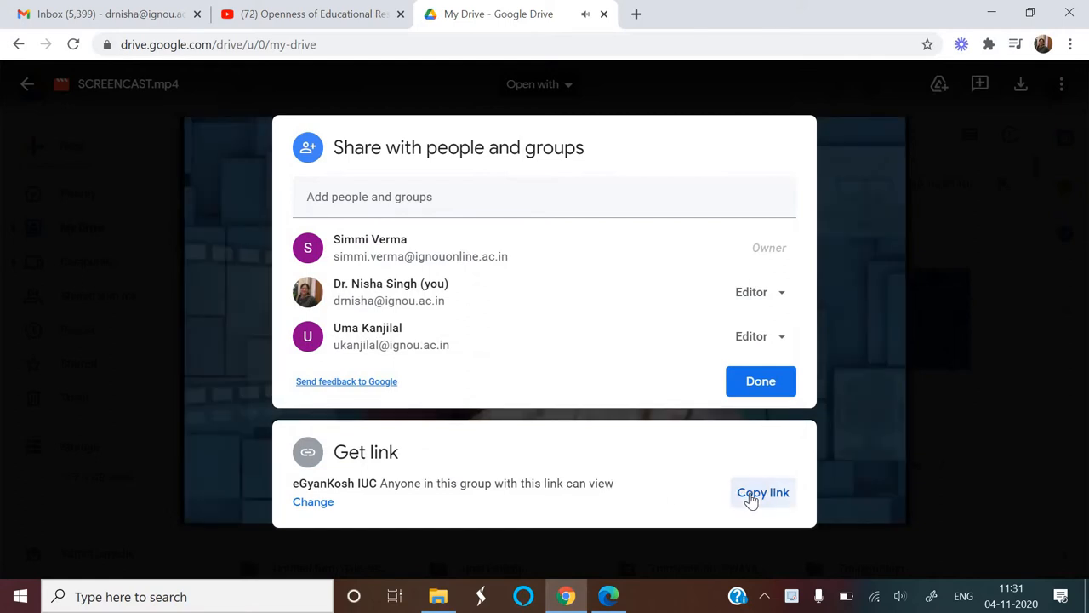
Copy the video's group-view link, close sharing, pause playback, and switch to Gmail.
click(762, 492)
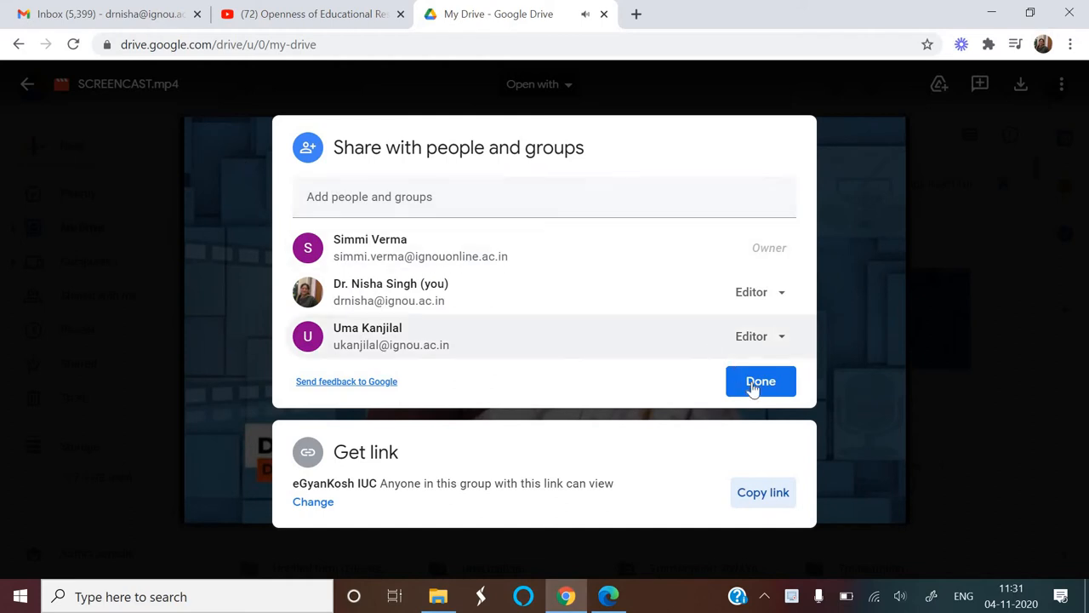
click(760, 380)
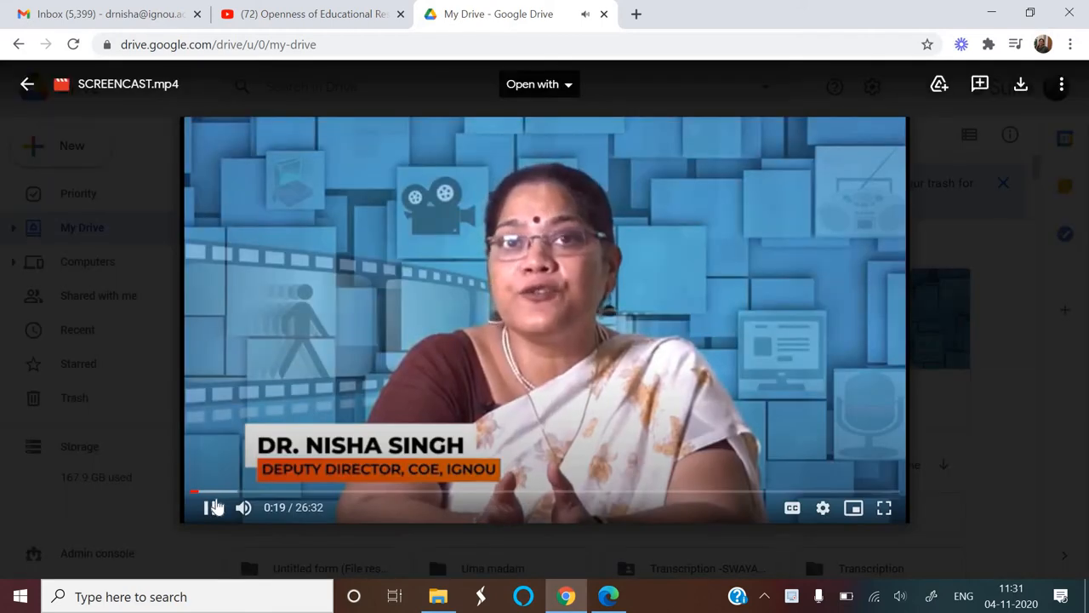
click(210, 507)
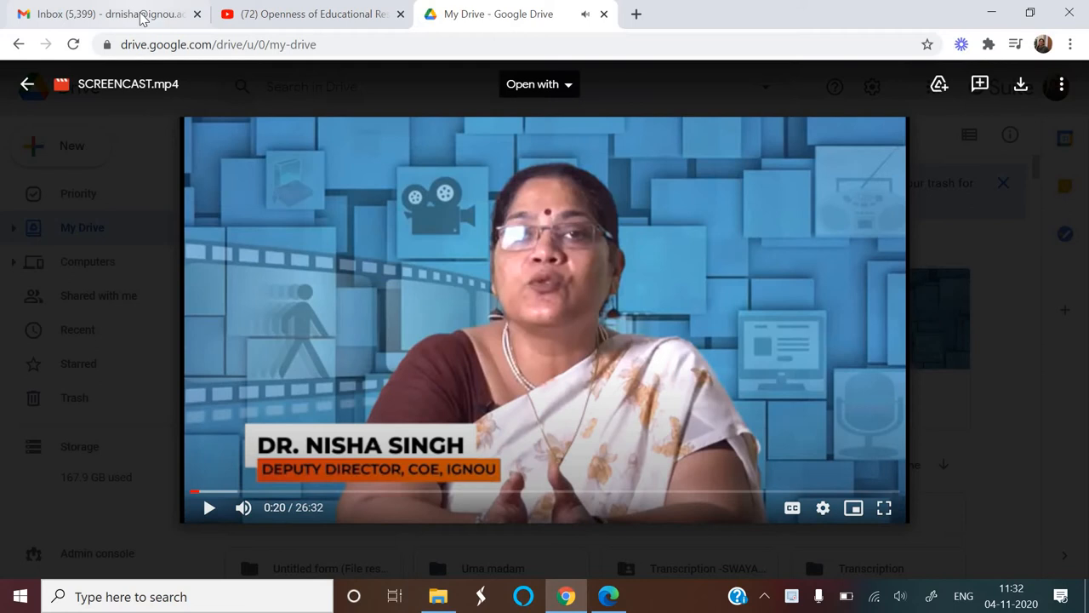
click(102, 13)
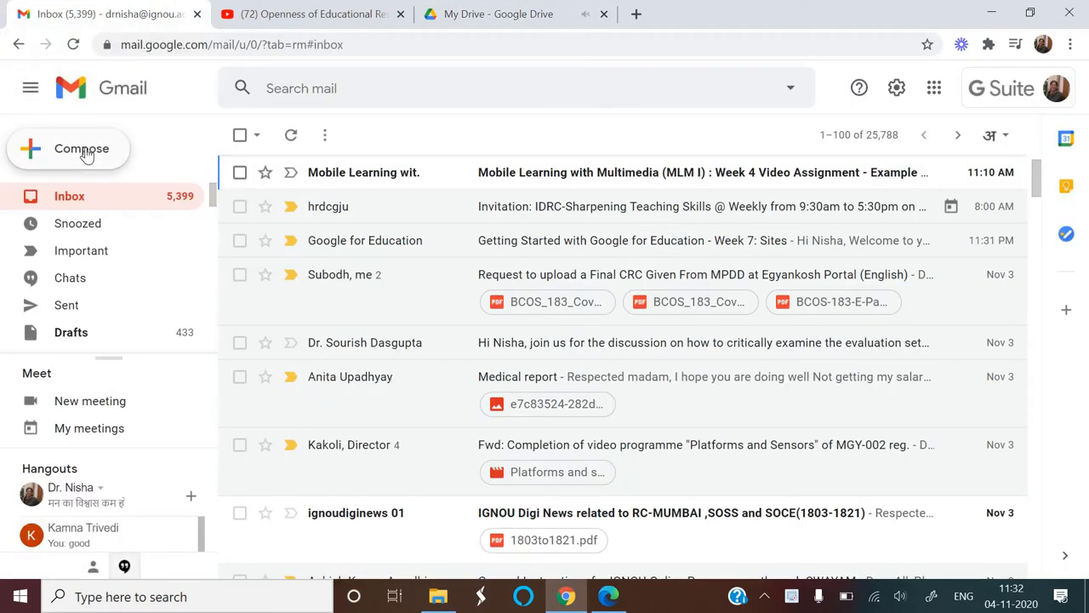
Compose a new email addressed to the suggested Gmail contact matching 'dr'.
click(81, 148)
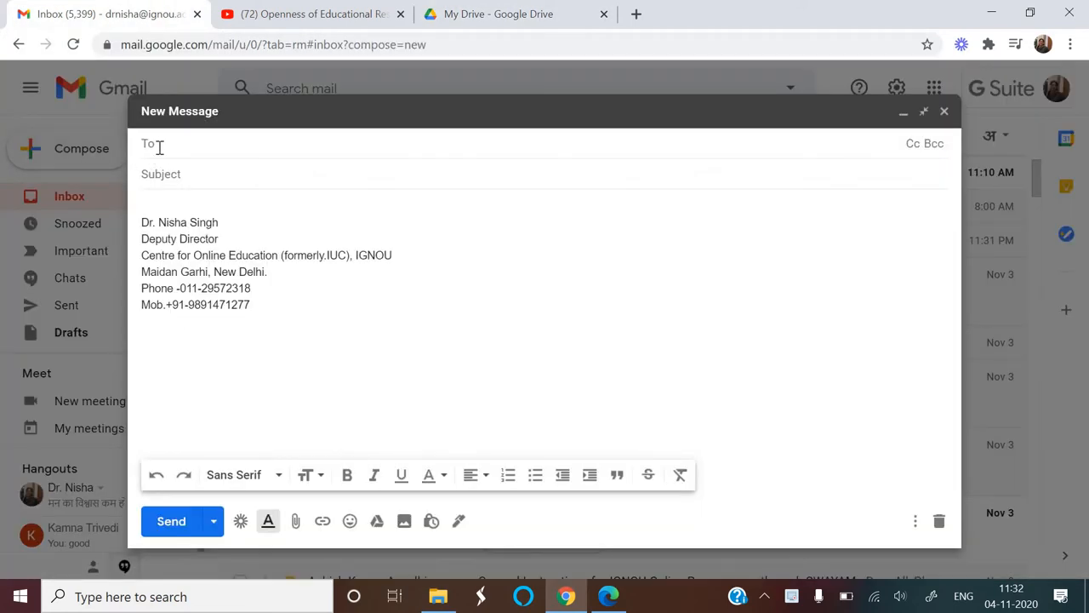
text(drn)
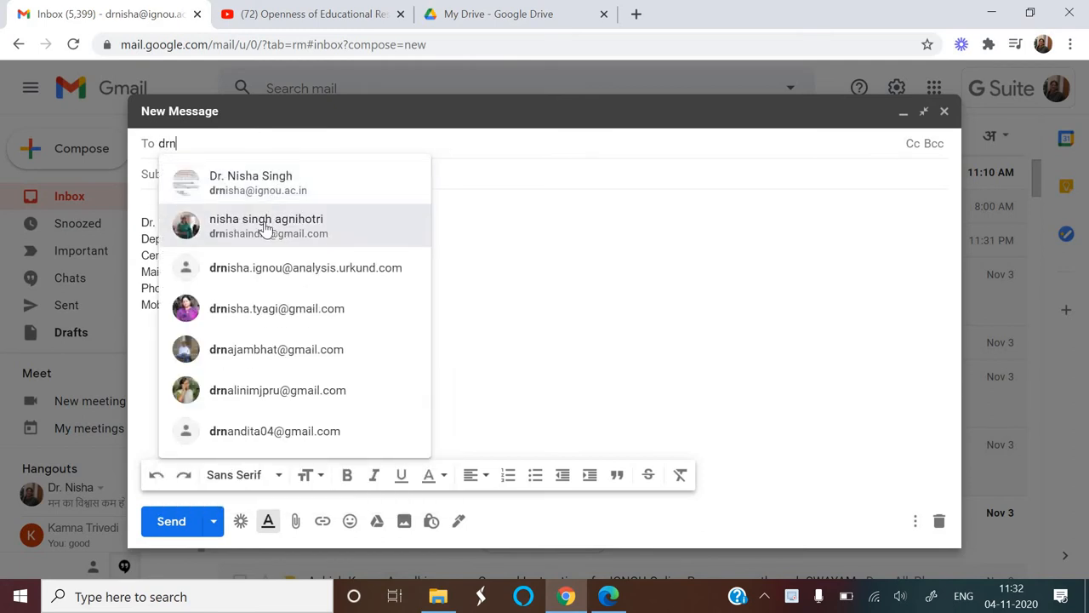
click(267, 226)
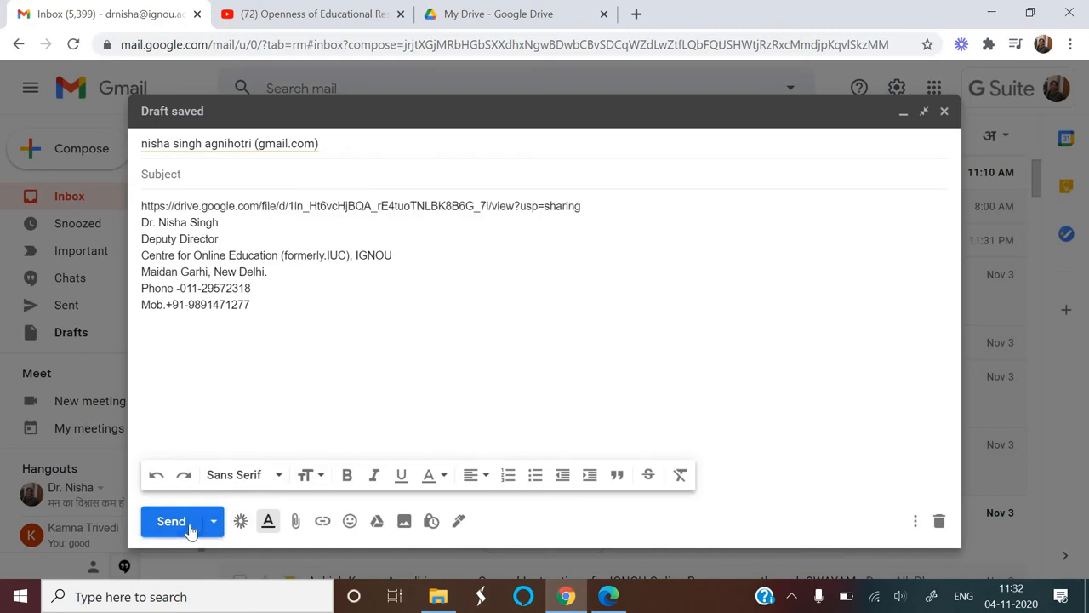
Send the email, granting the recipient View access to the video and accepting outside sharing.
click(171, 520)
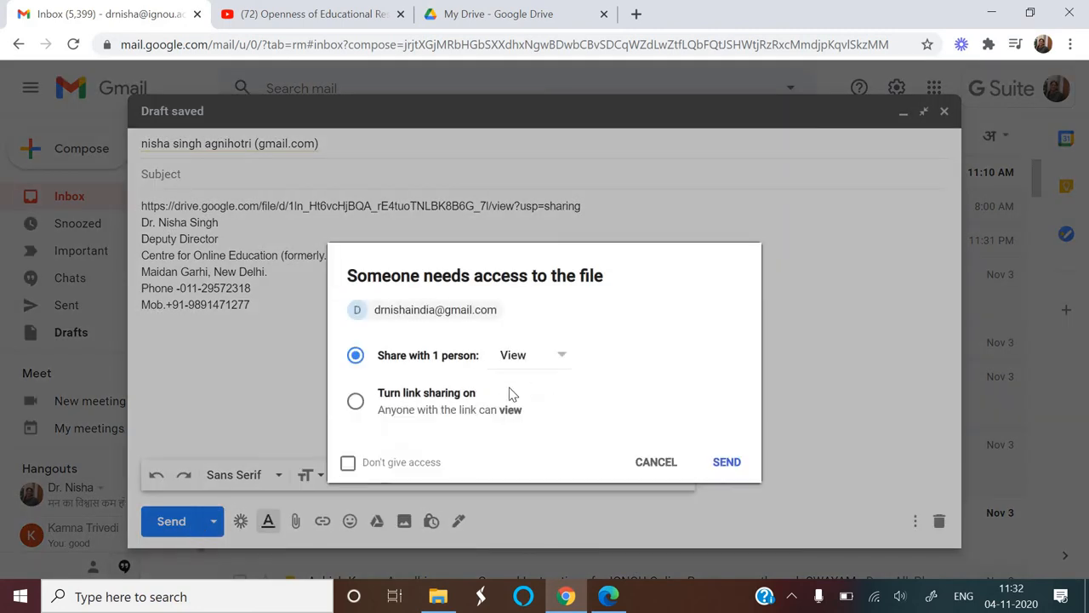
mouse_move(726, 463)
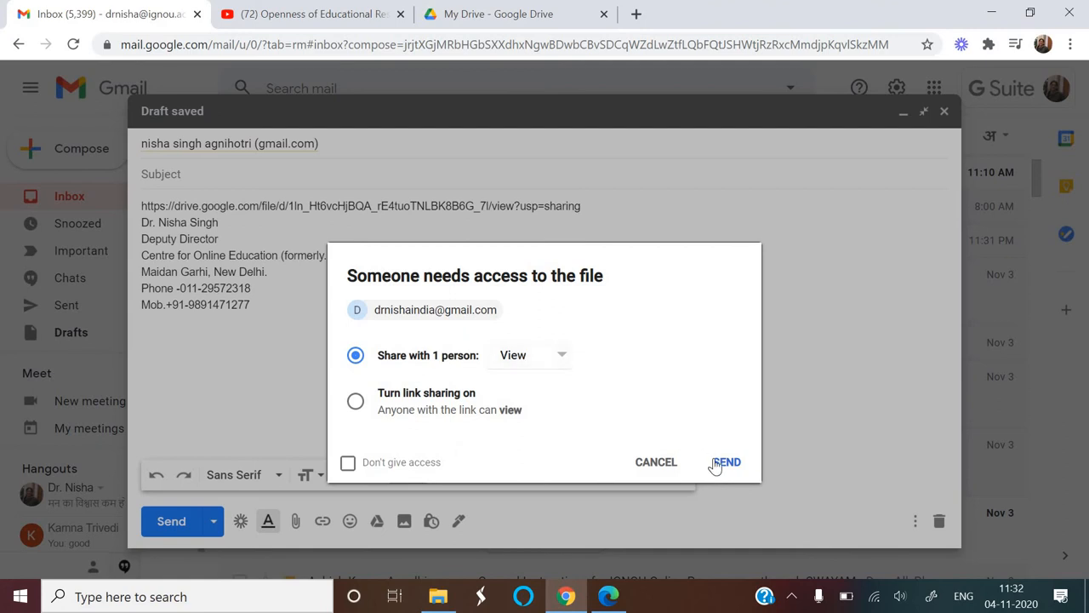
click(725, 461)
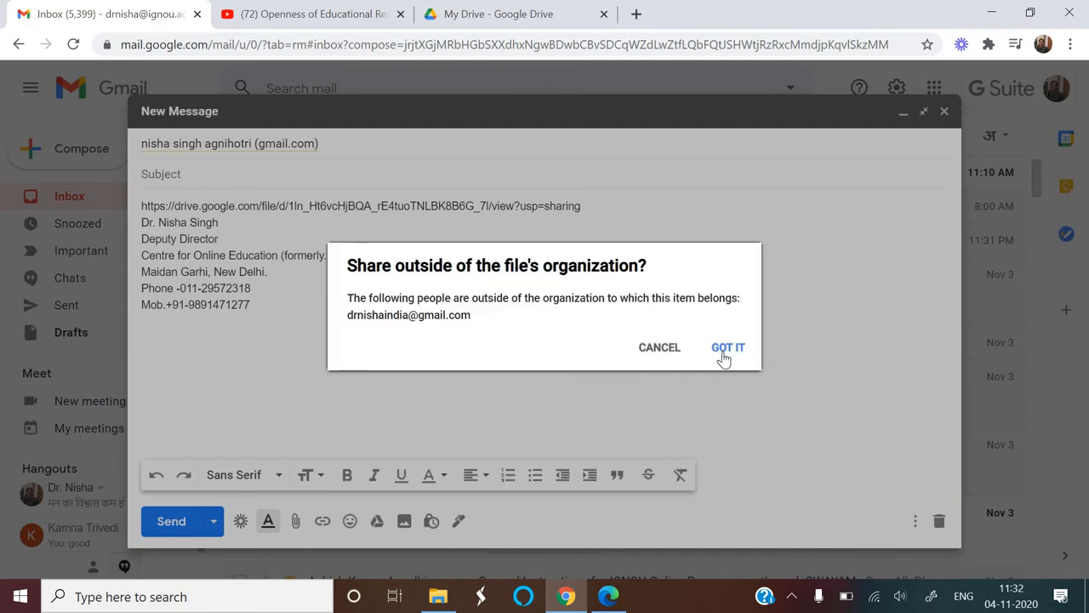
click(727, 348)
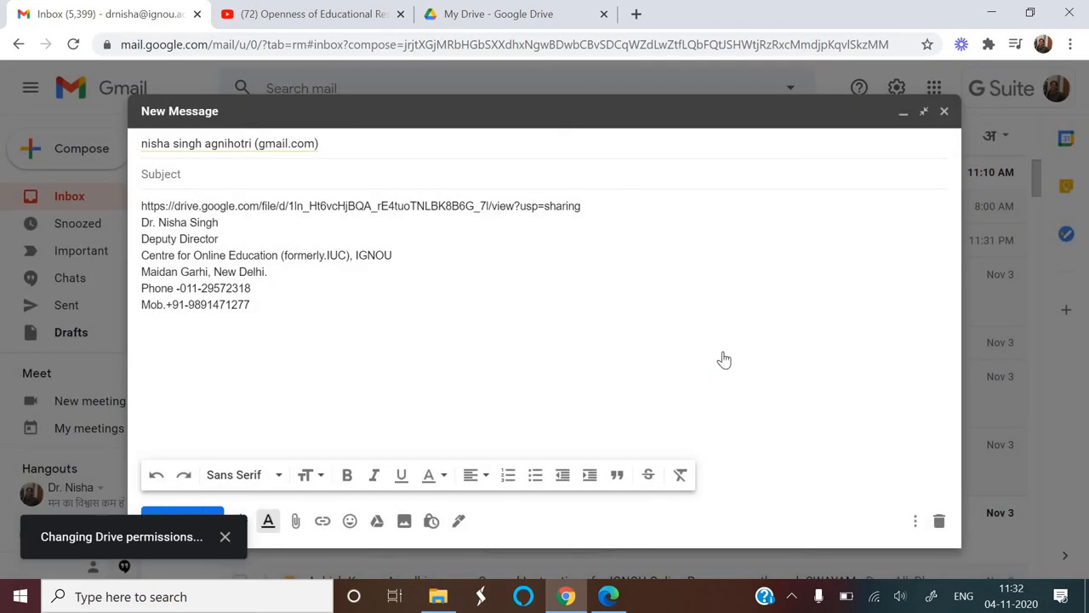
click(182, 510)
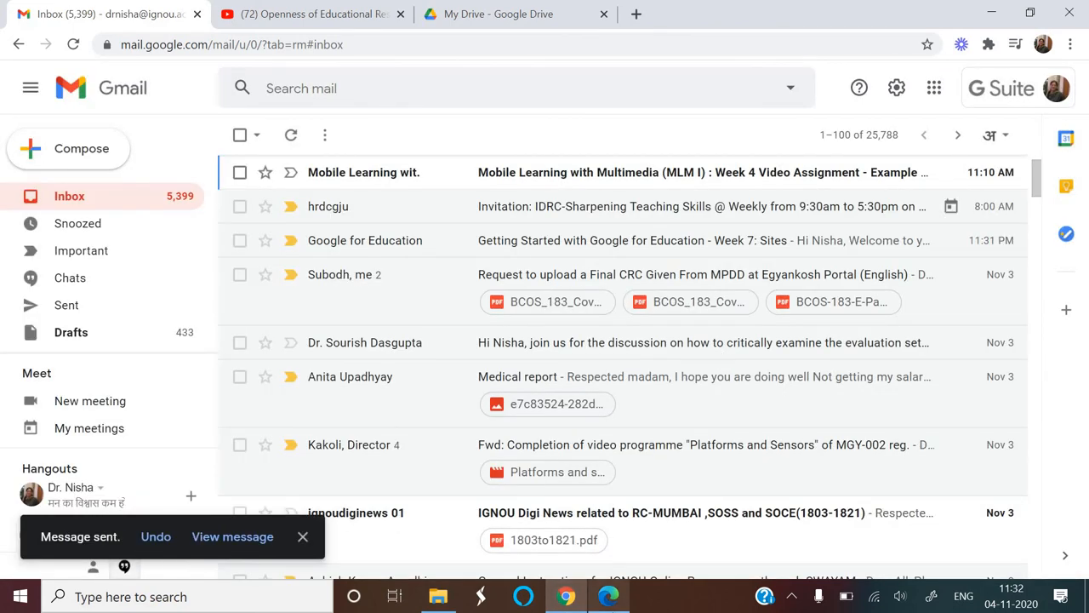